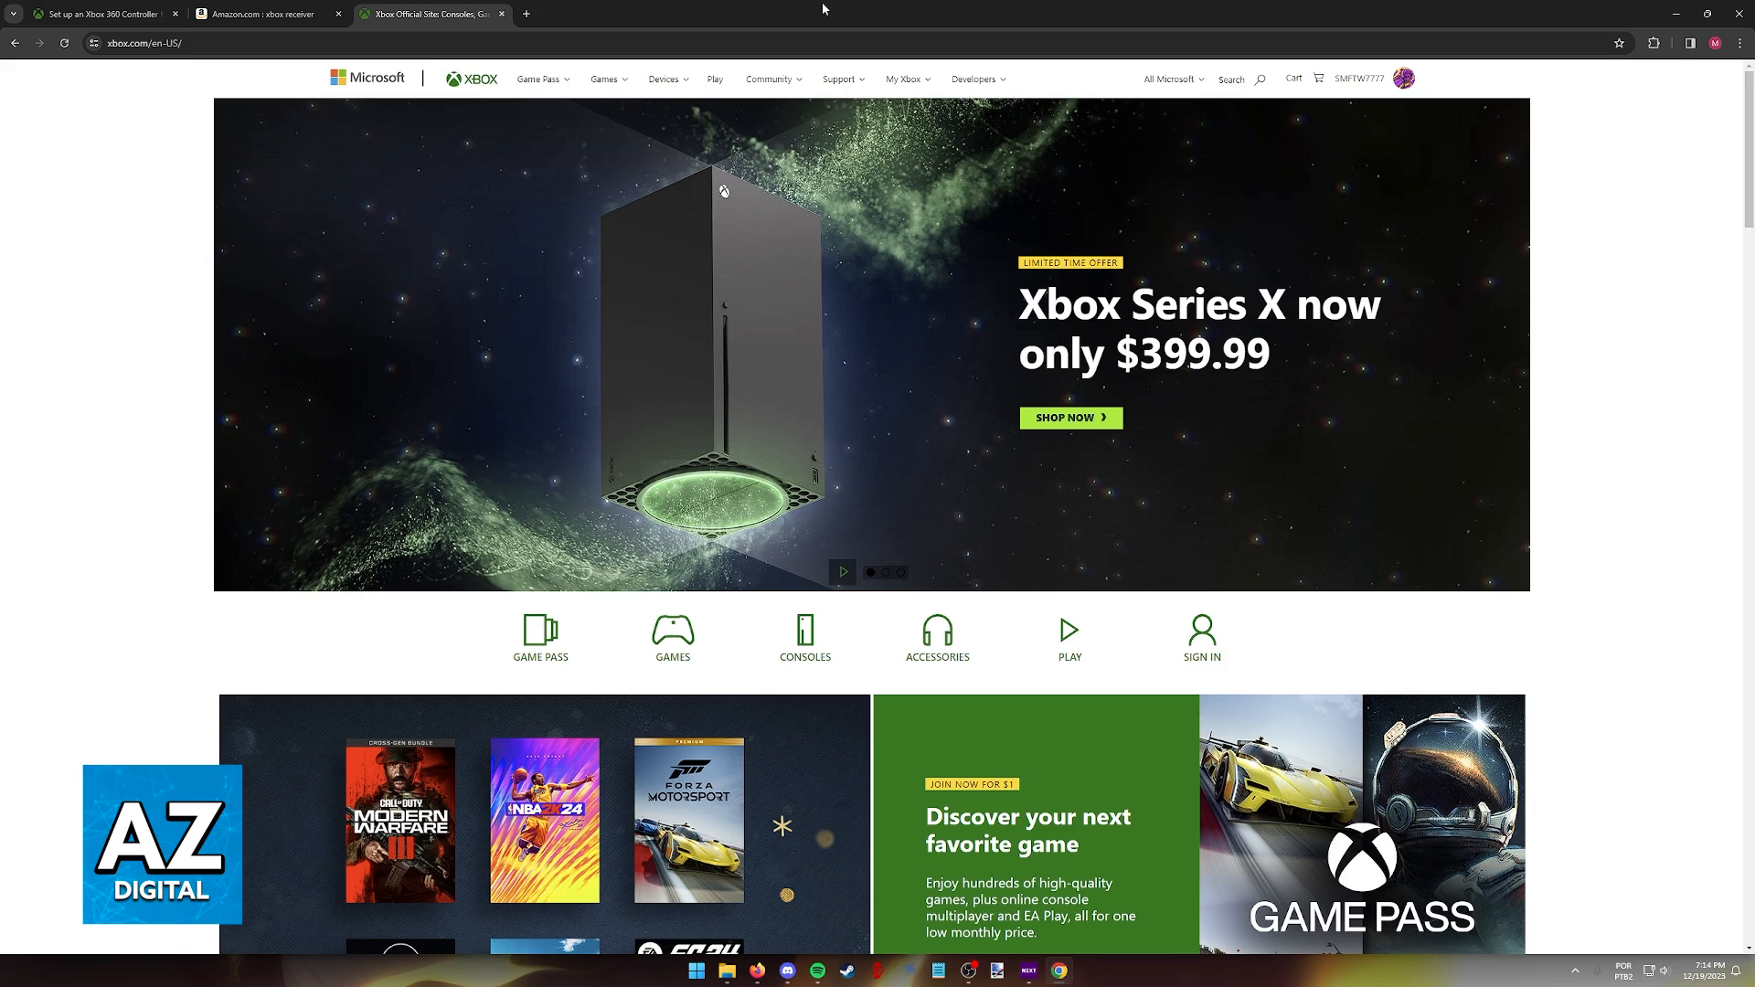
# Show the 'Set up an Xbox 360 Controller for Windows' guide with its three wireless setup steps expanded.
pyautogui.scroll(-3)
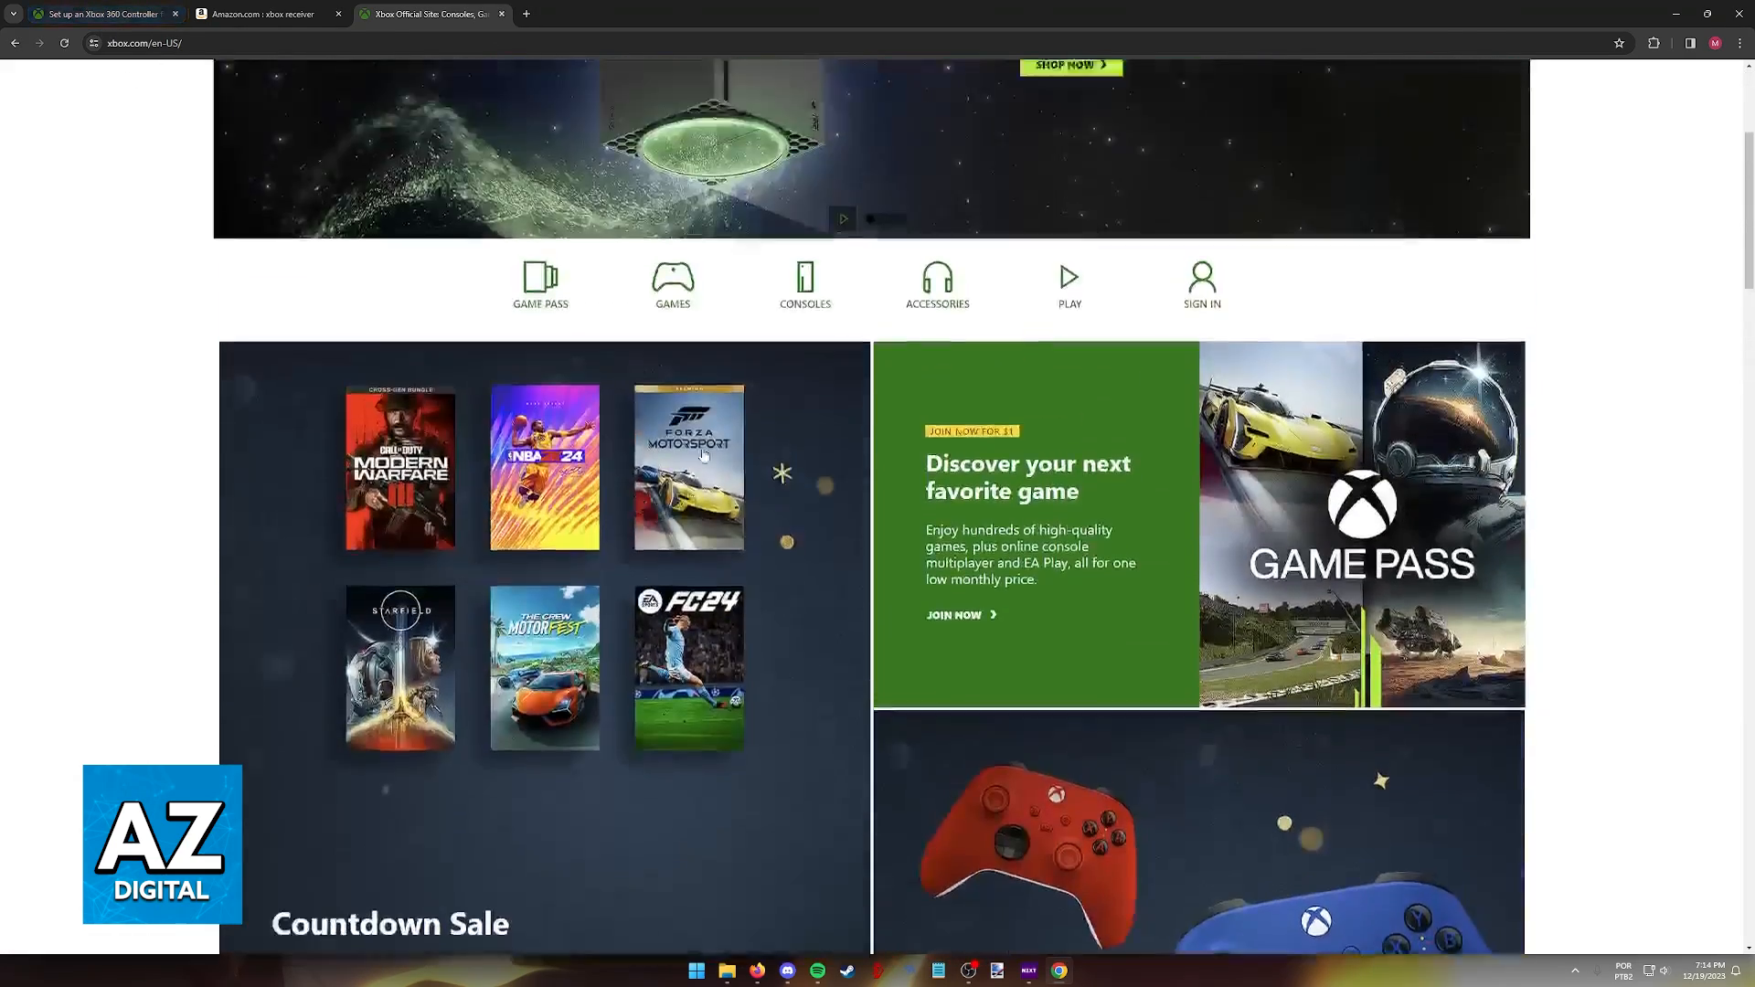
pyautogui.click(101, 14)
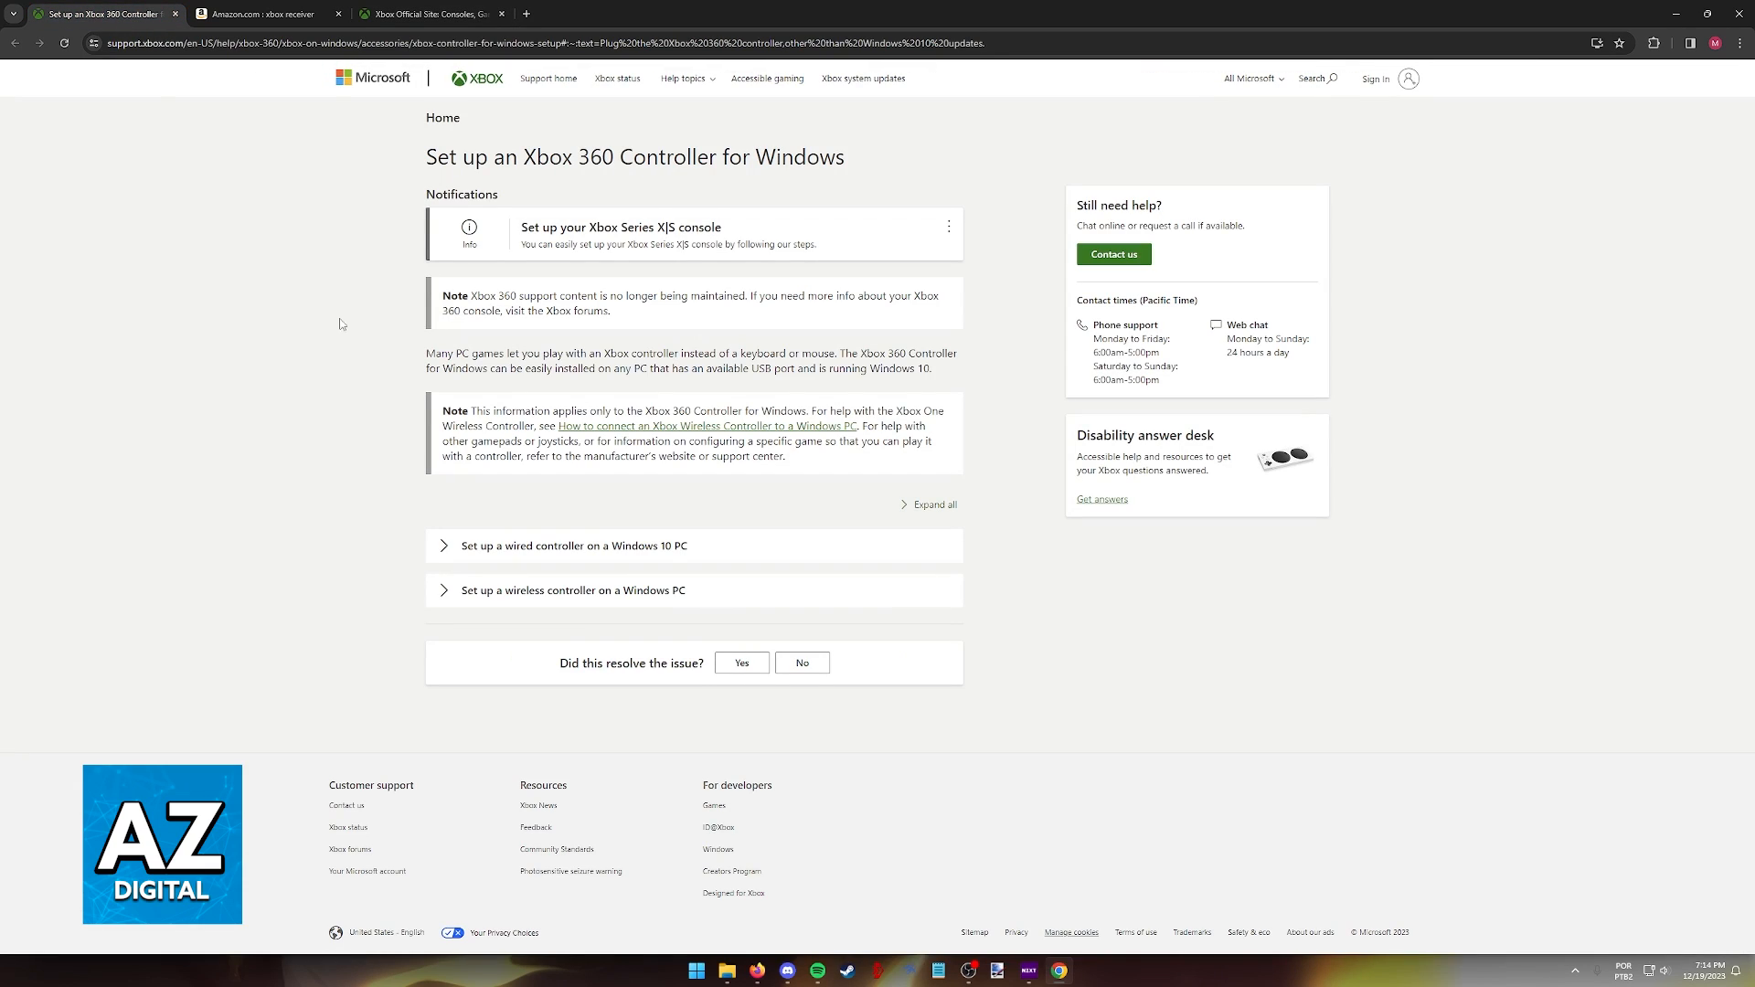
pyautogui.moveTo(374, 334)
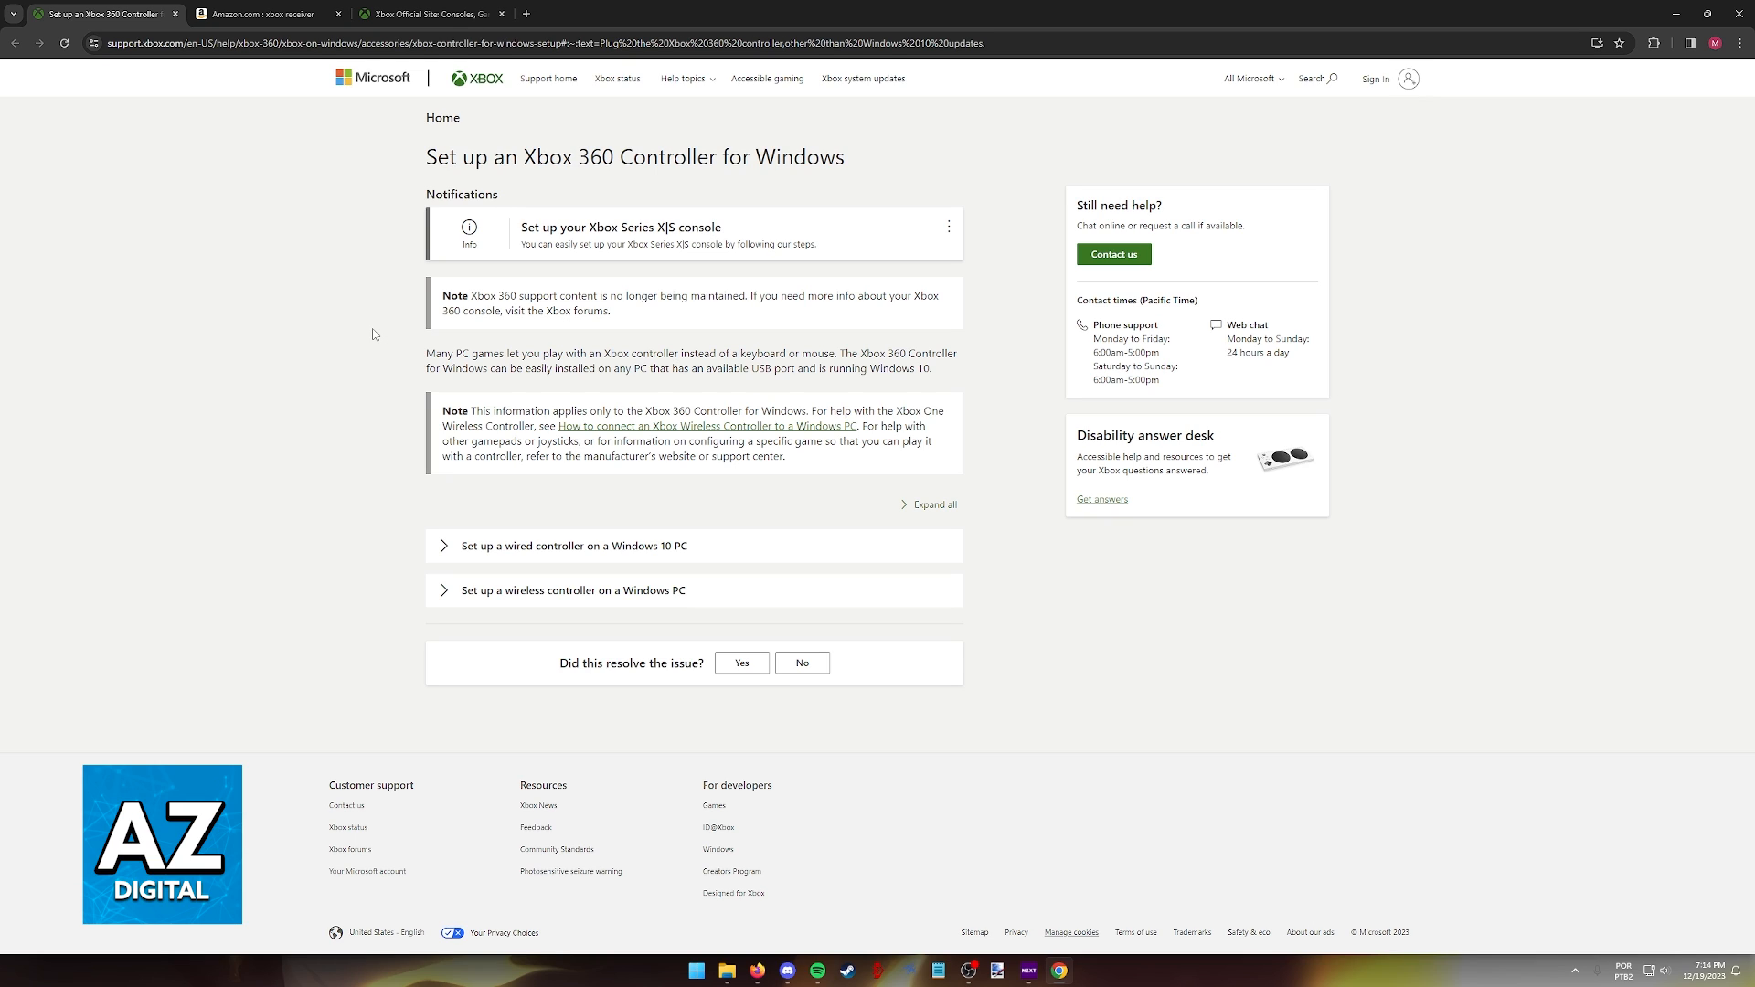
pyautogui.moveTo(594, 218)
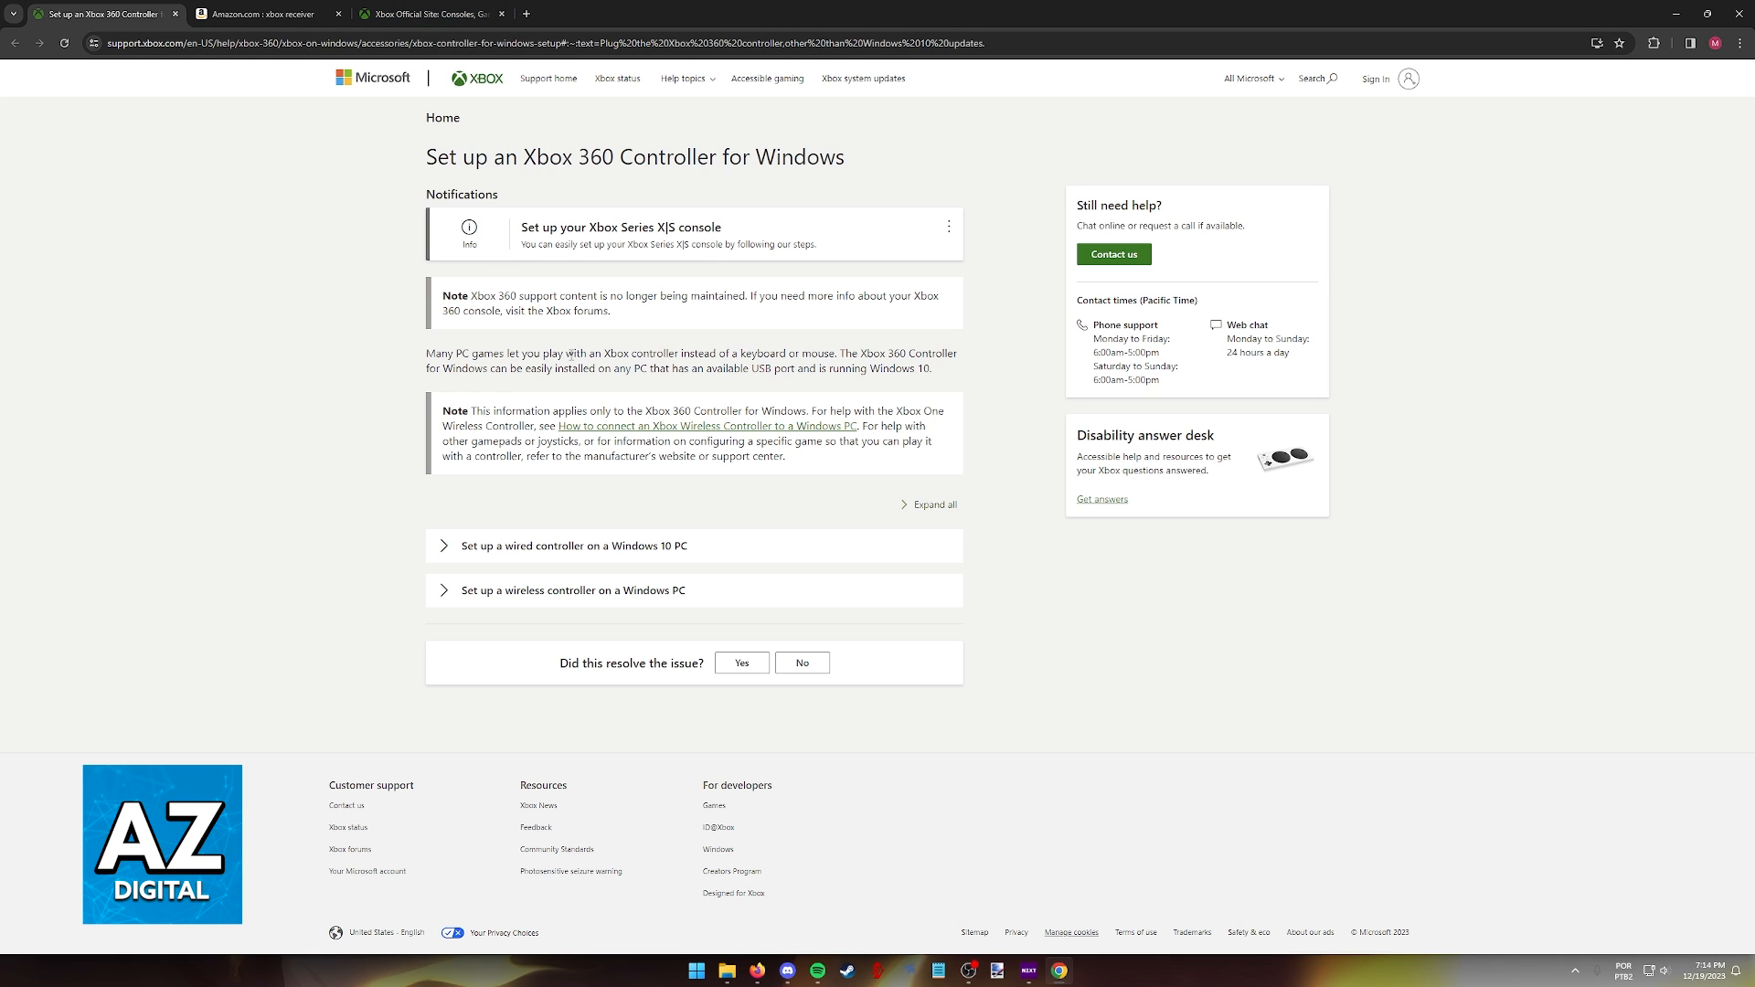
pyautogui.click(570, 589)
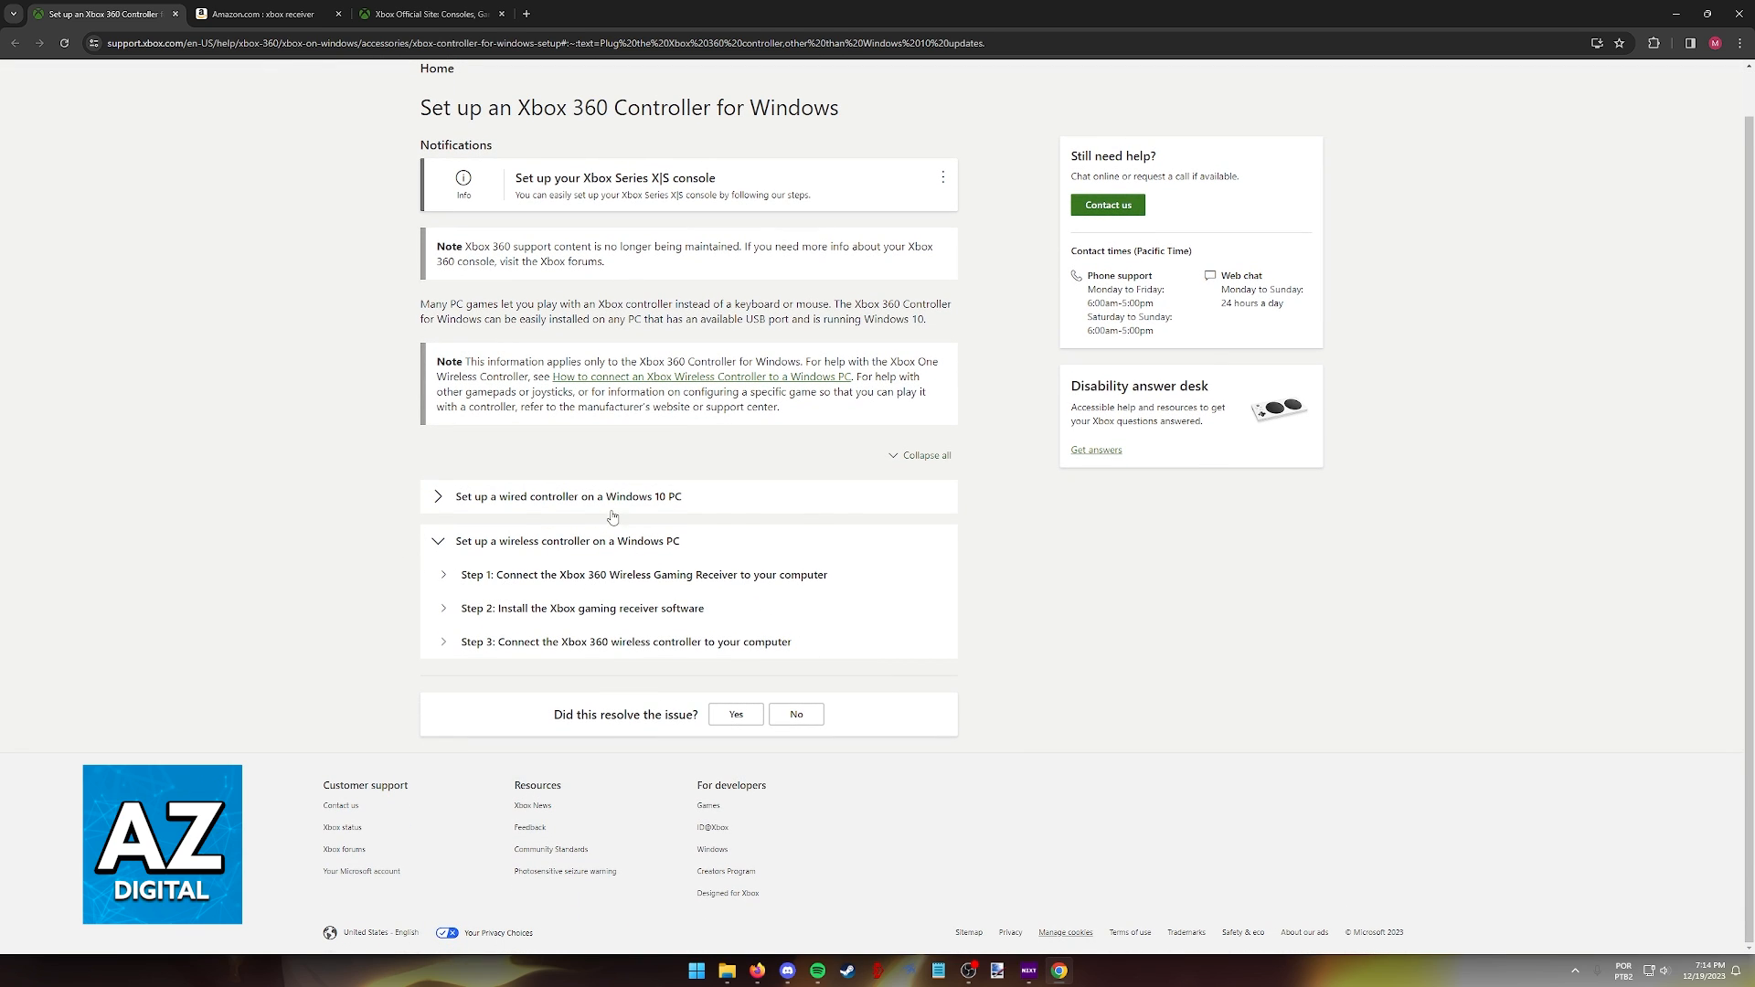
# Pass through the Xbox.com tab to the Amazon 'xbox receiver' search results tab.
pyautogui.click(431, 14)
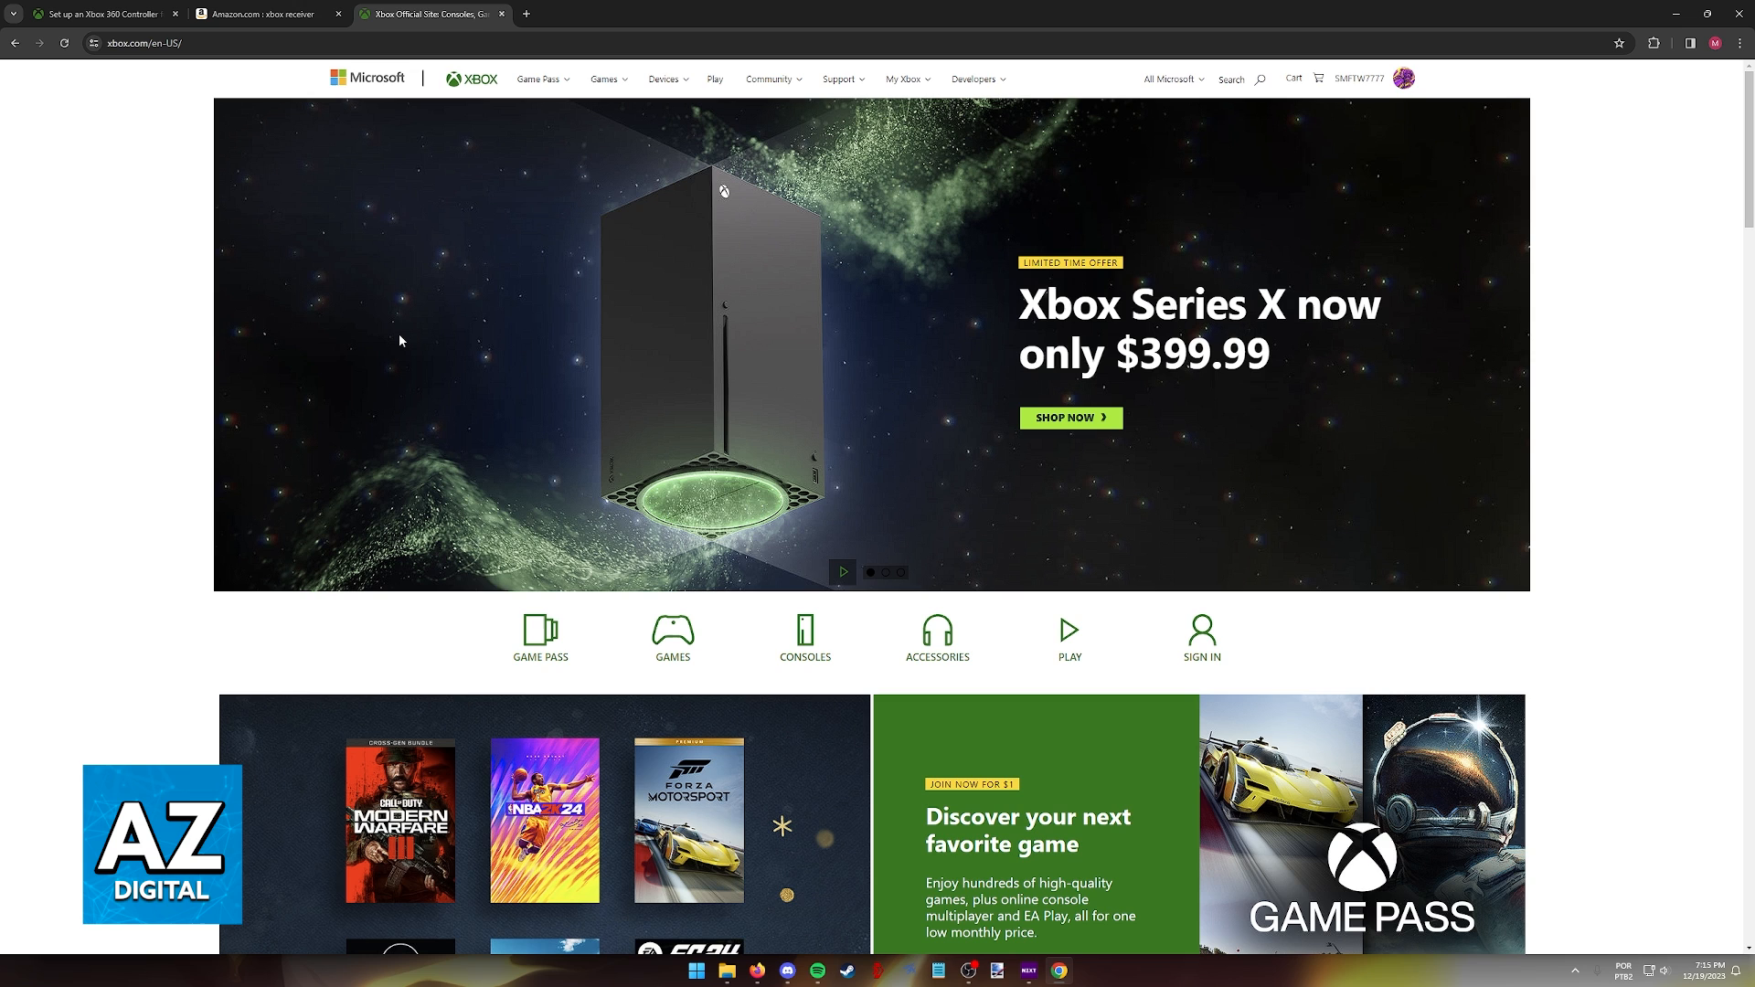
pyautogui.moveTo(228, 236)
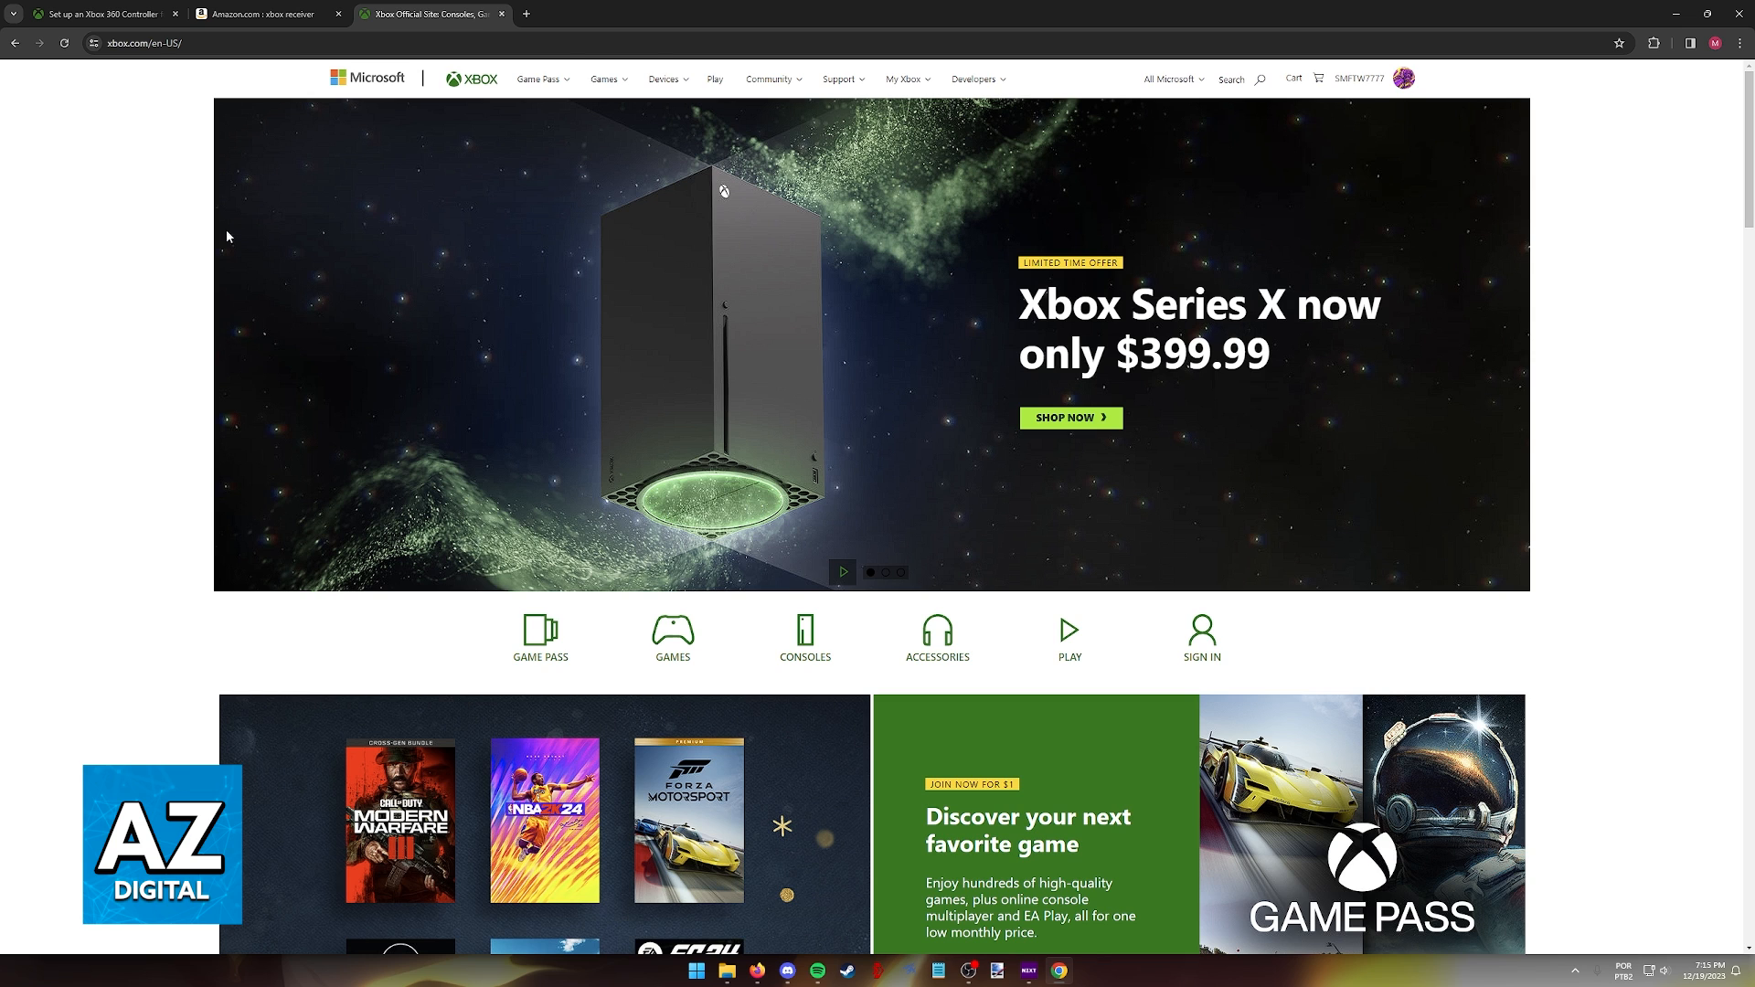
pyautogui.click(263, 14)
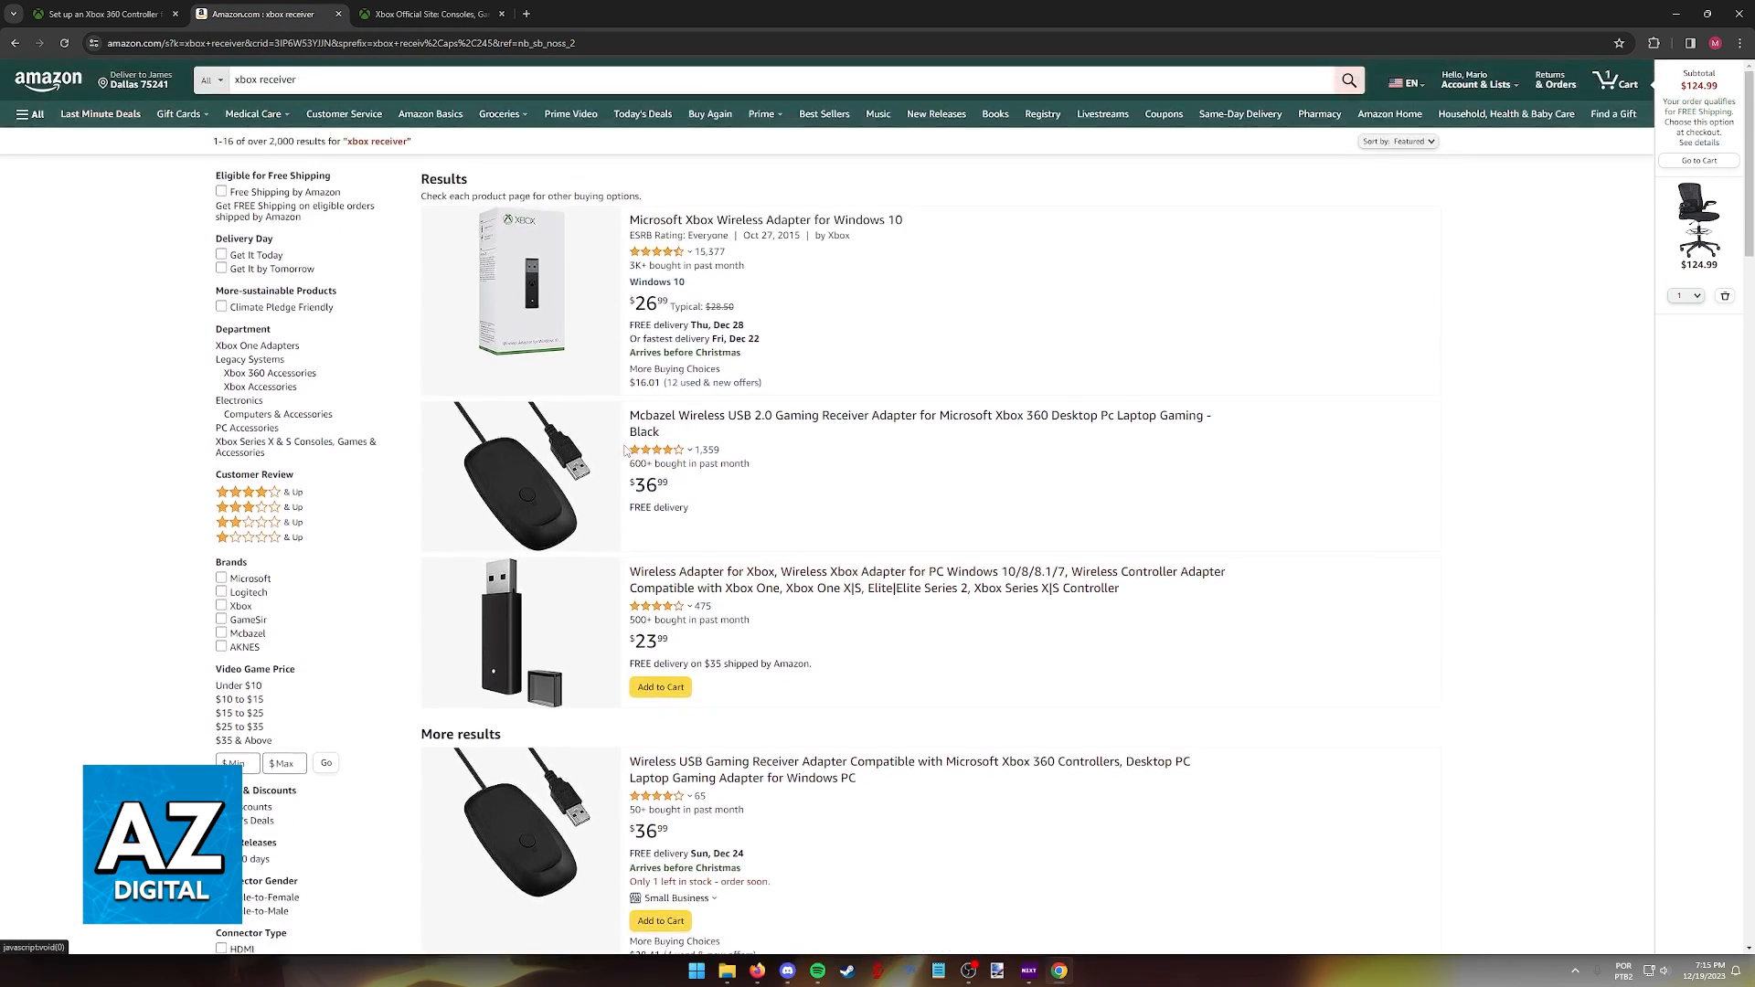
pyautogui.moveTo(694, 424)
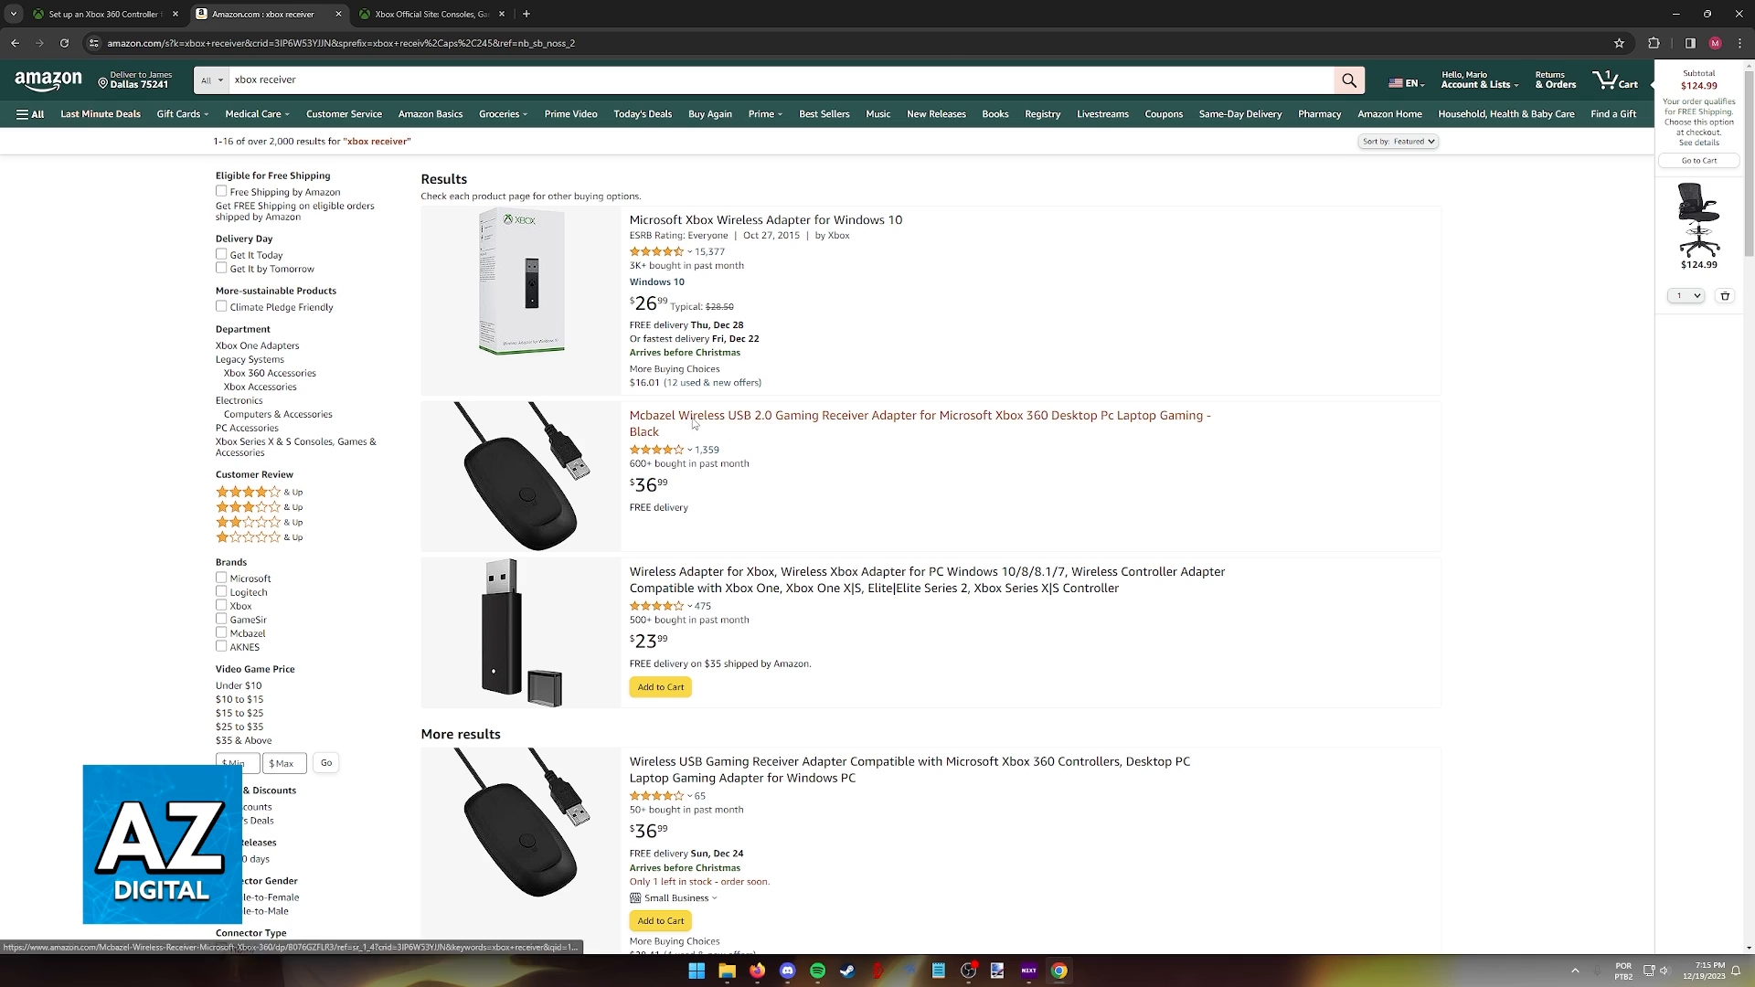
# Open the Mcbazel Wireless USB 2.0 Gaming Receiver Adapter listing and scroll through its details.
pyautogui.click(918, 423)
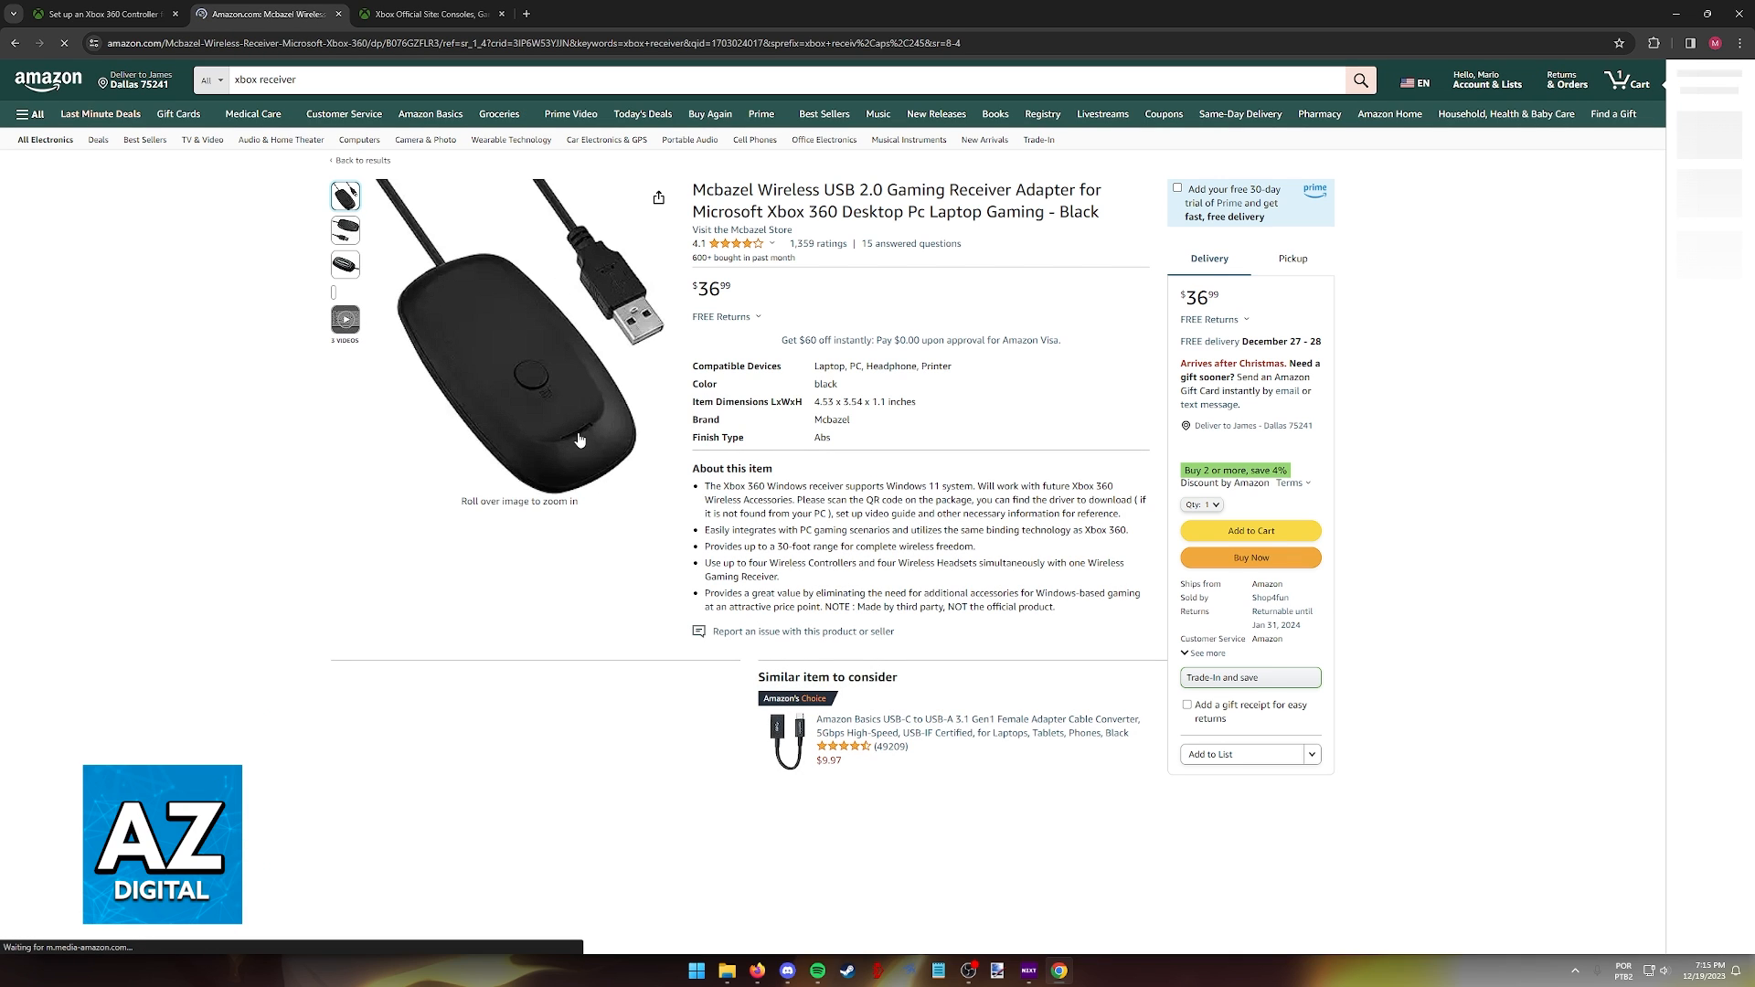
pyautogui.scroll(-3)
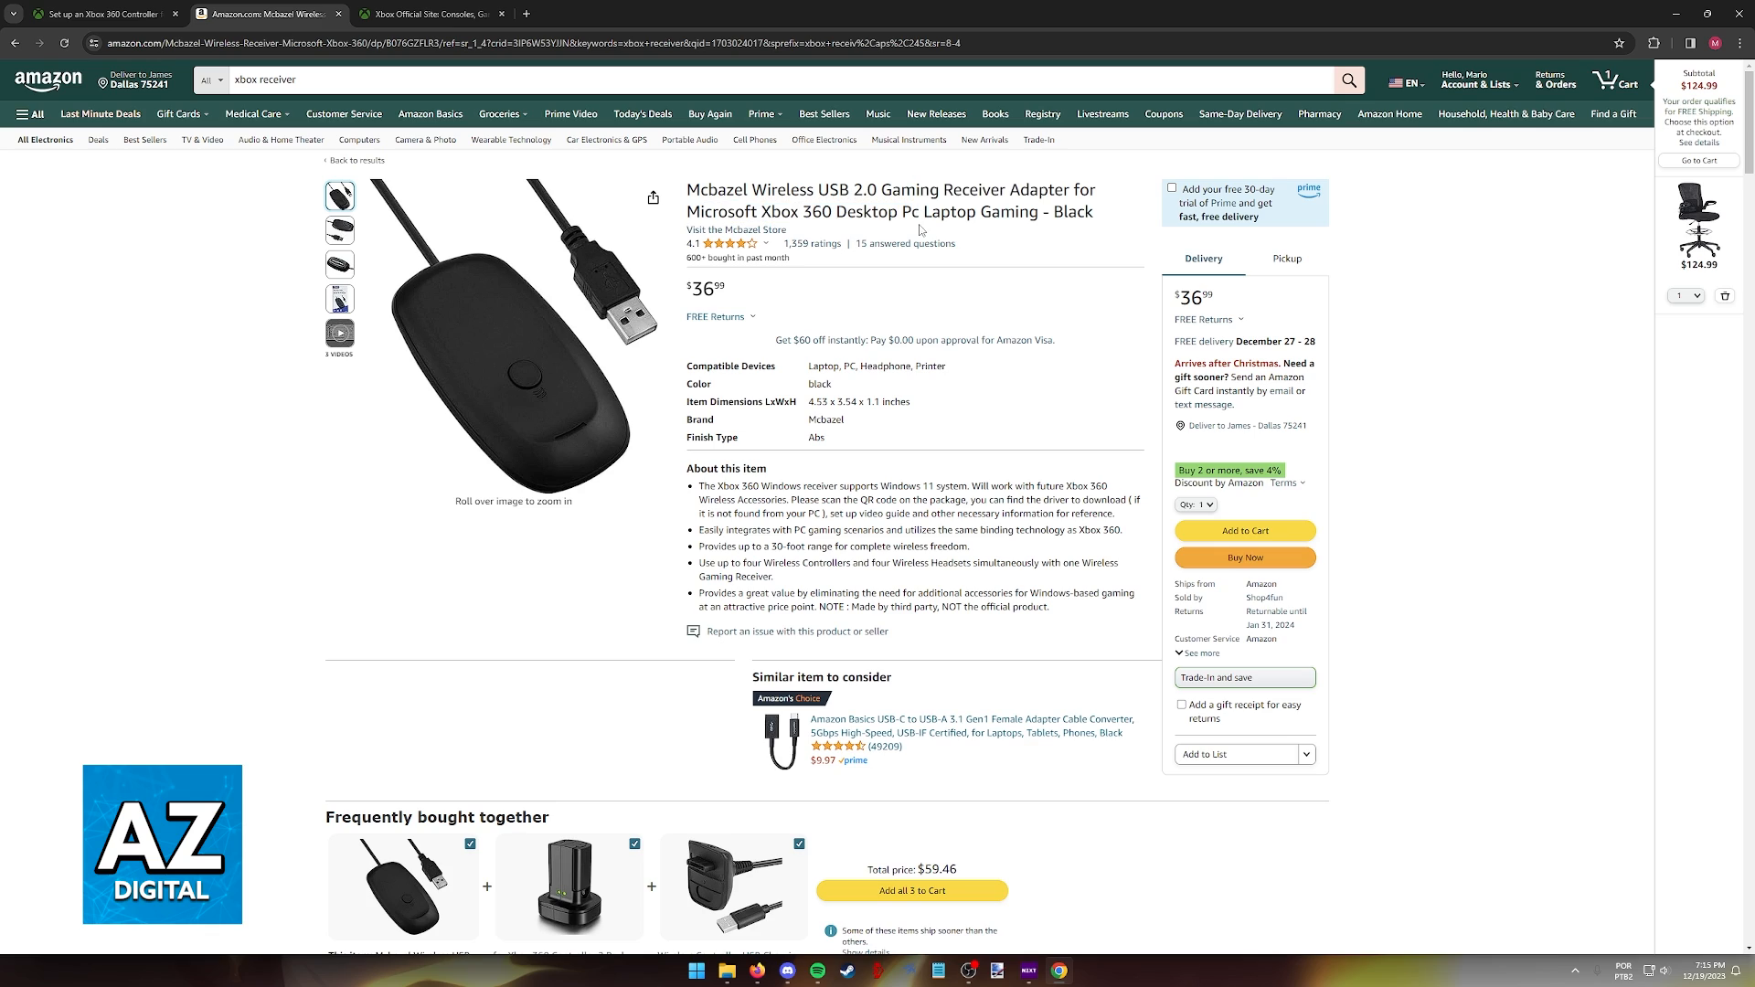
pyautogui.moveTo(966, 377)
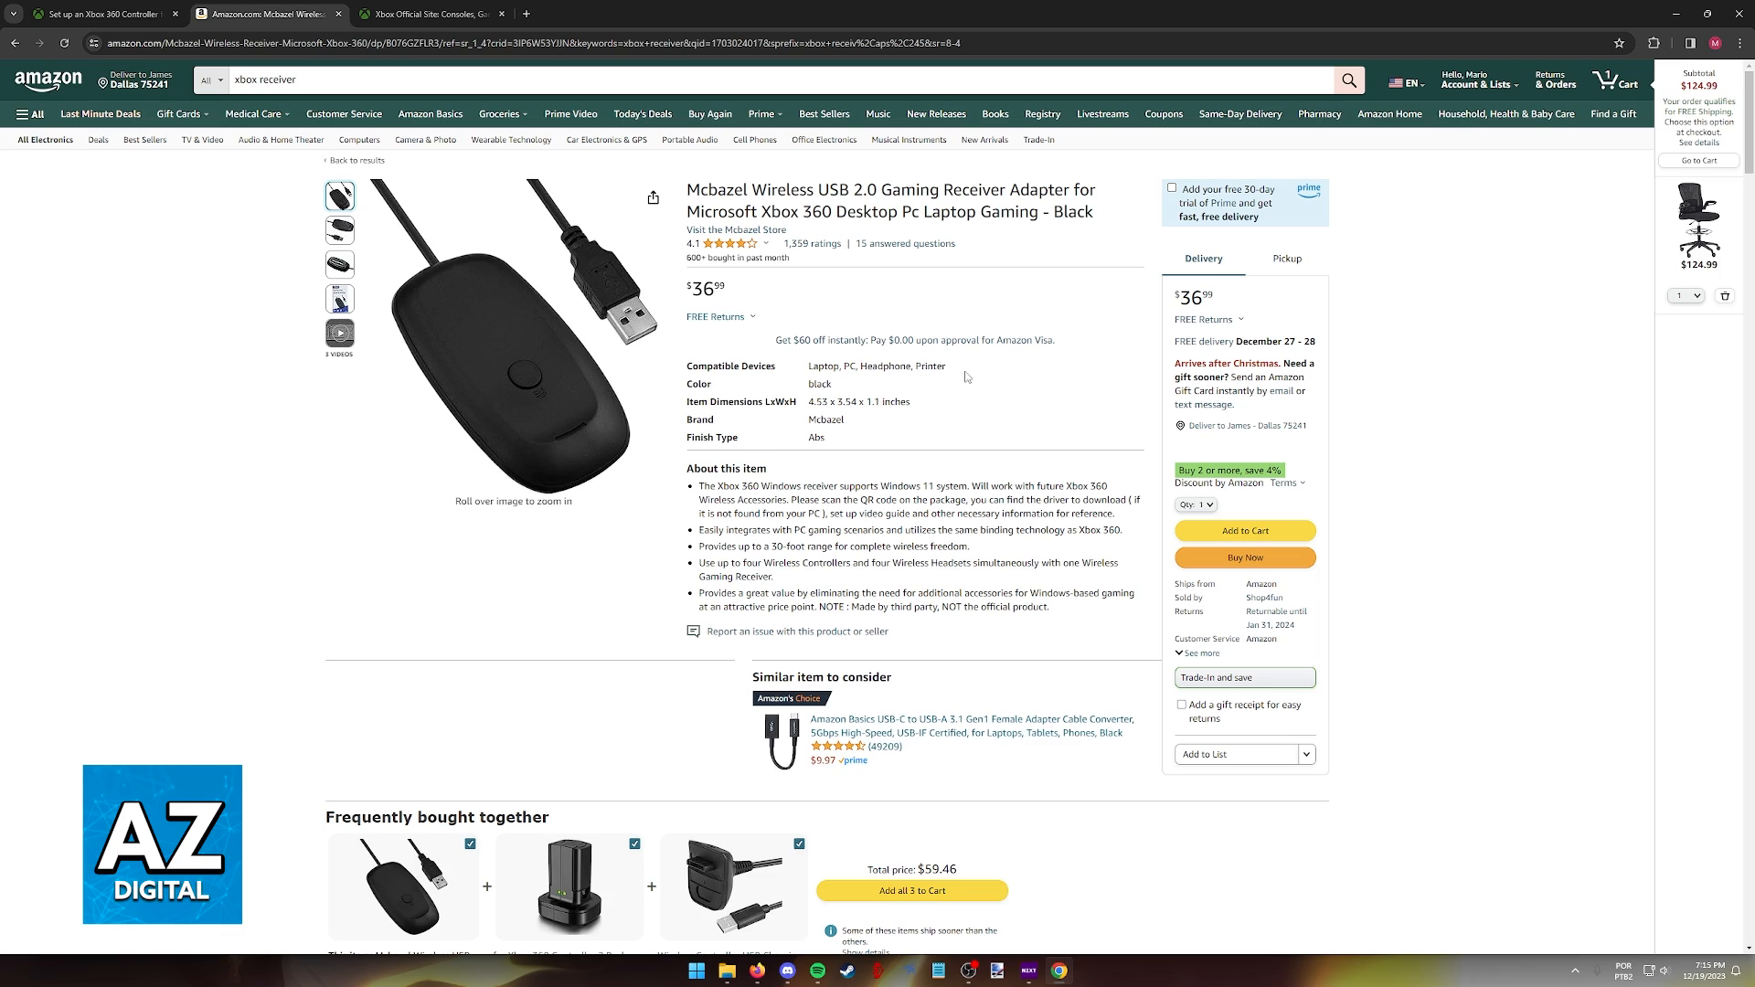
pyautogui.scroll(-3)
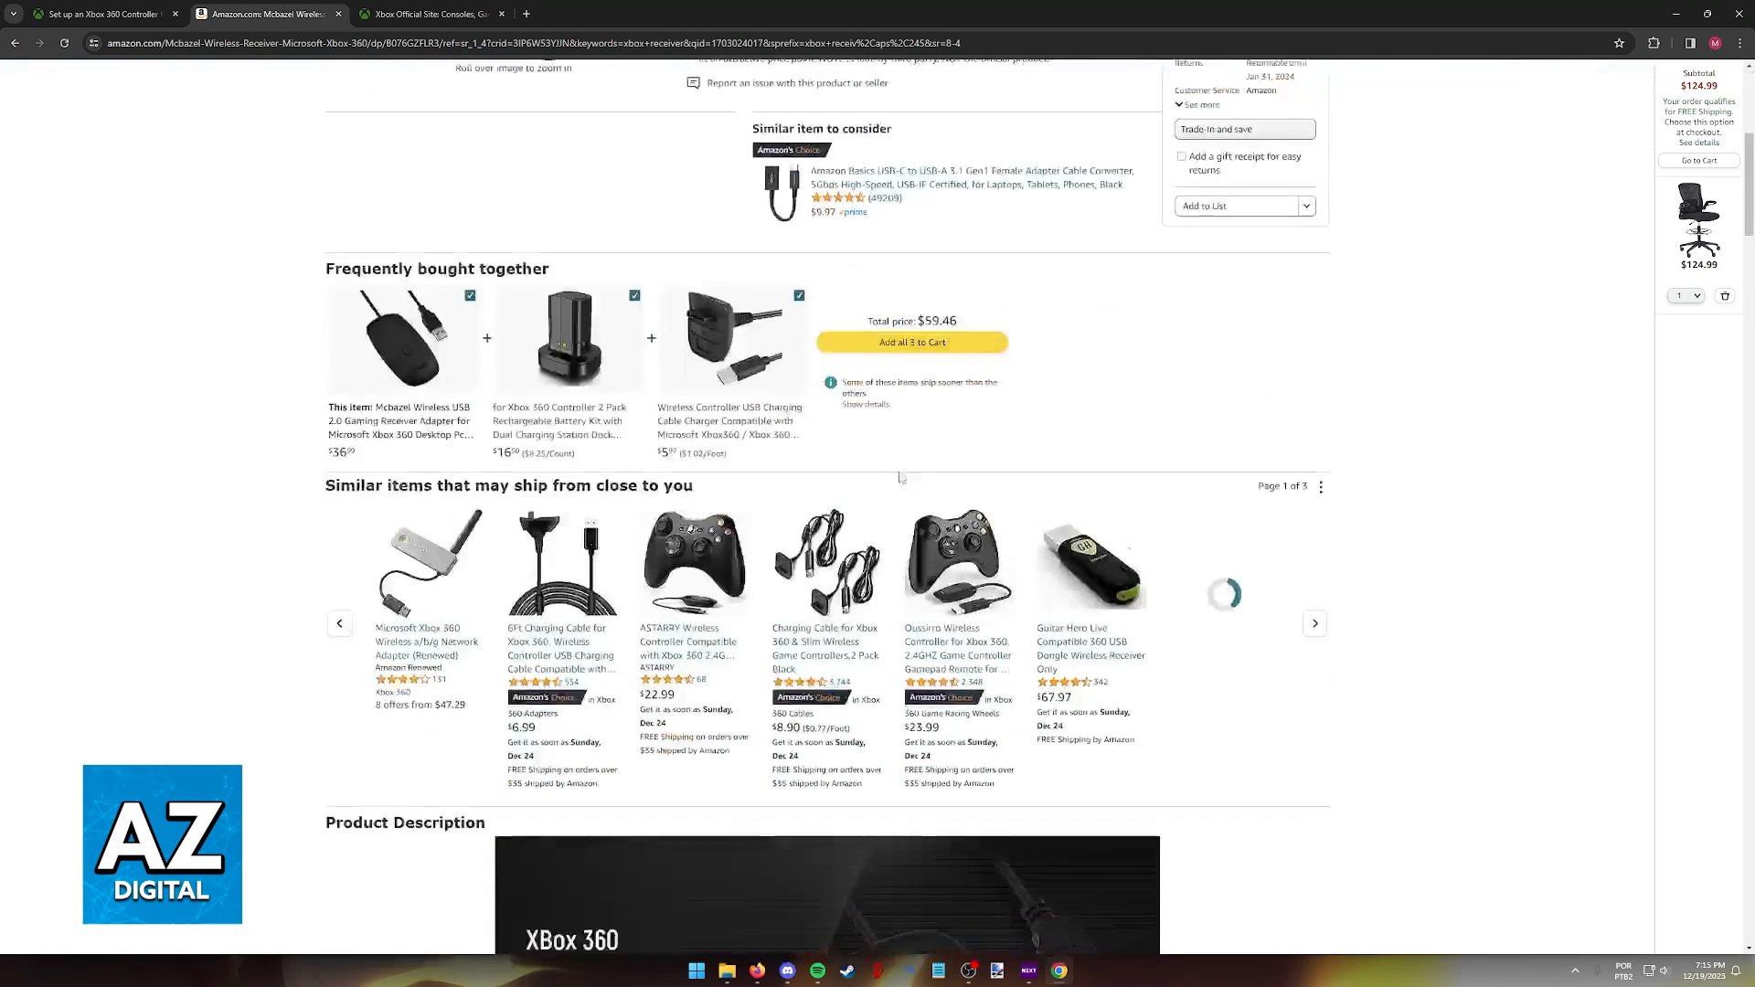
pyautogui.scroll(3)
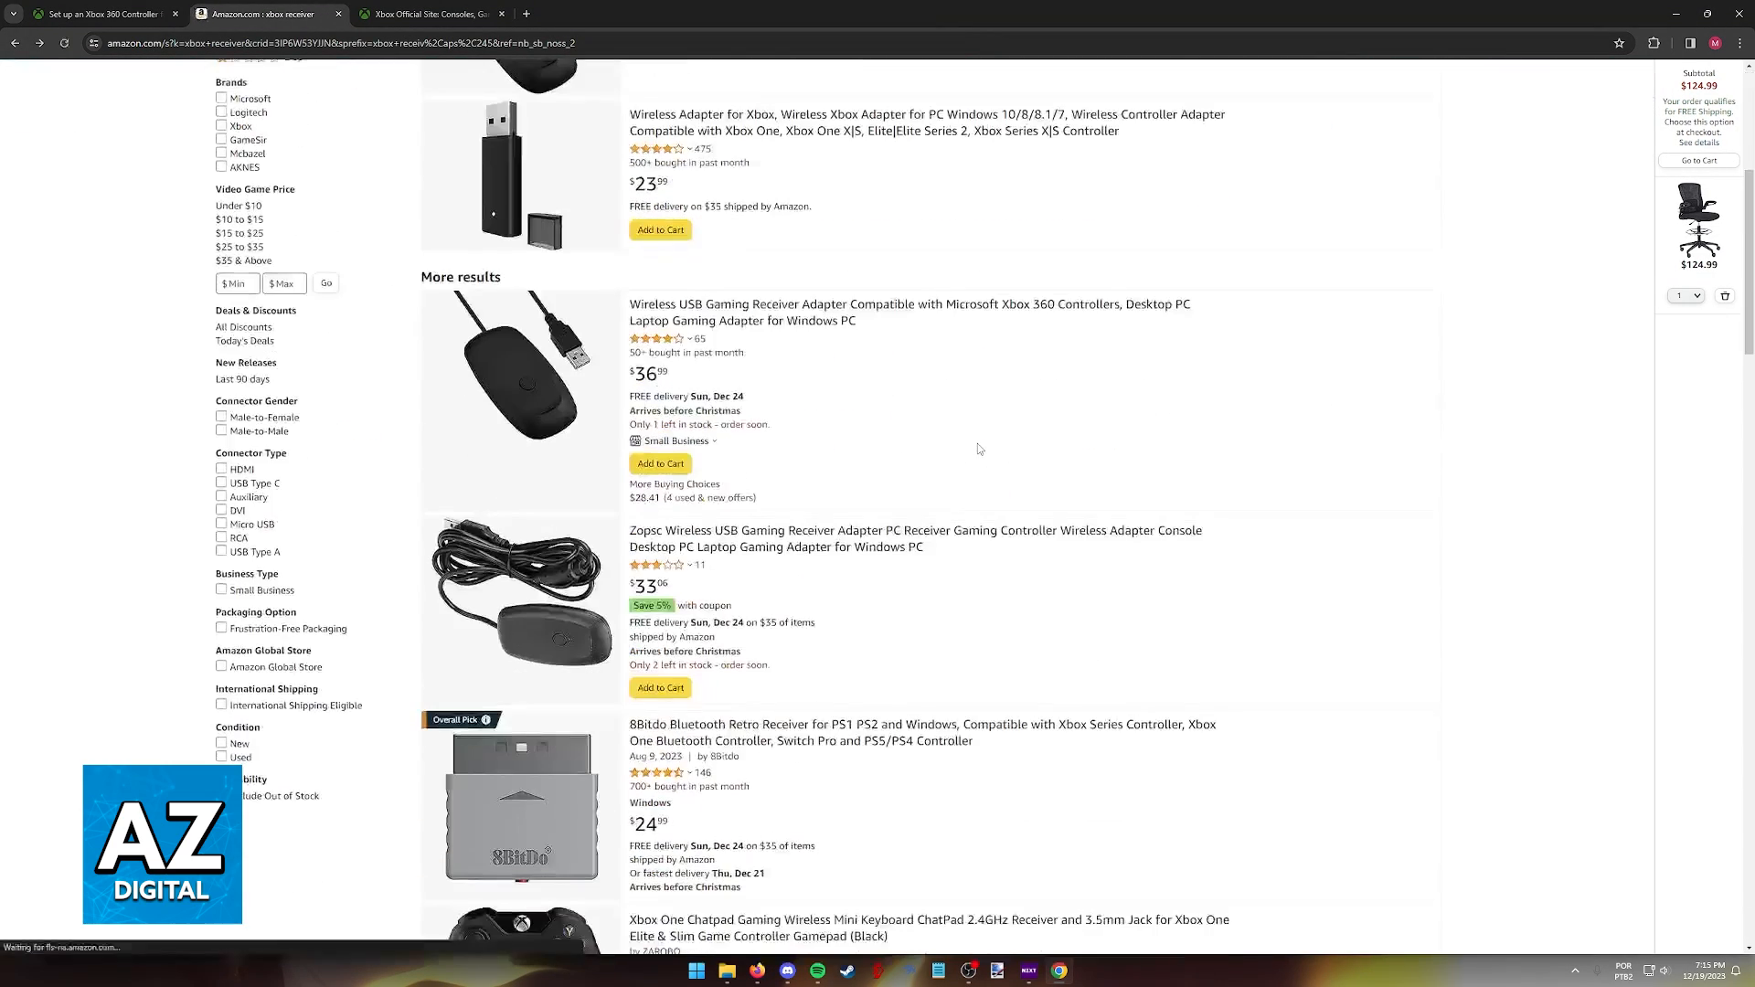
# Scroll down to the $40.44 Xbox 360 Wireless Gaming Receiver for PC listing.
pyautogui.scroll(-3)
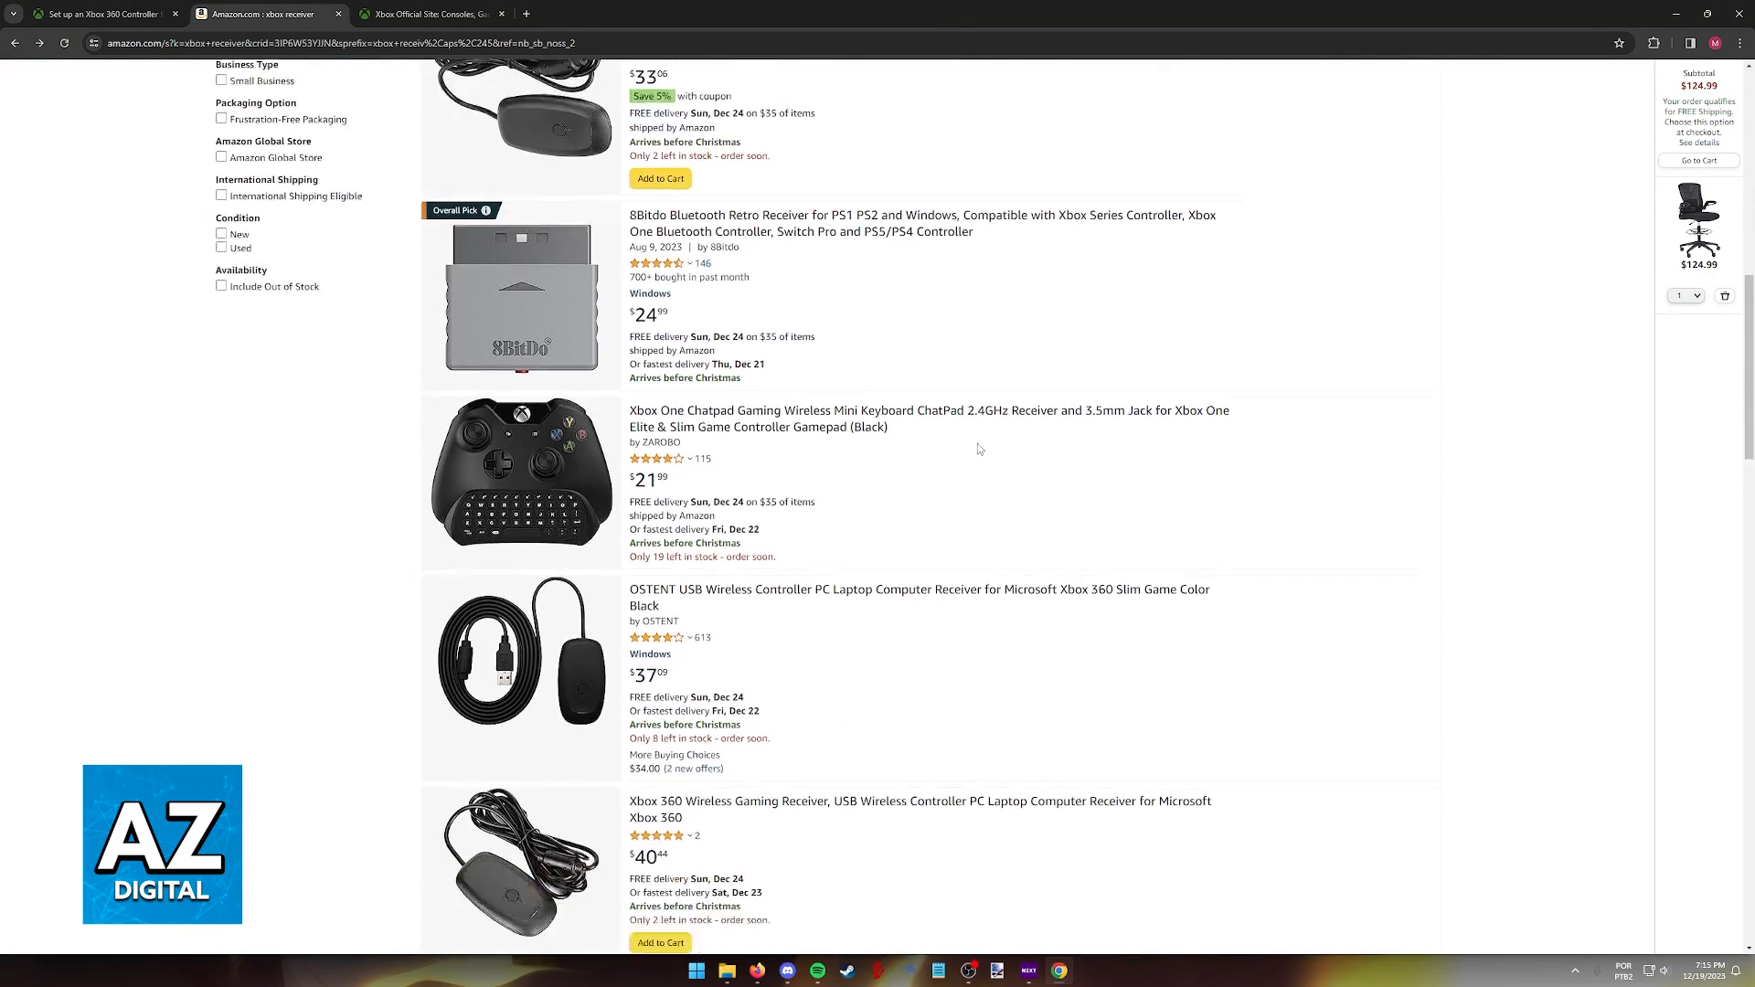
pyautogui.scroll(-3)
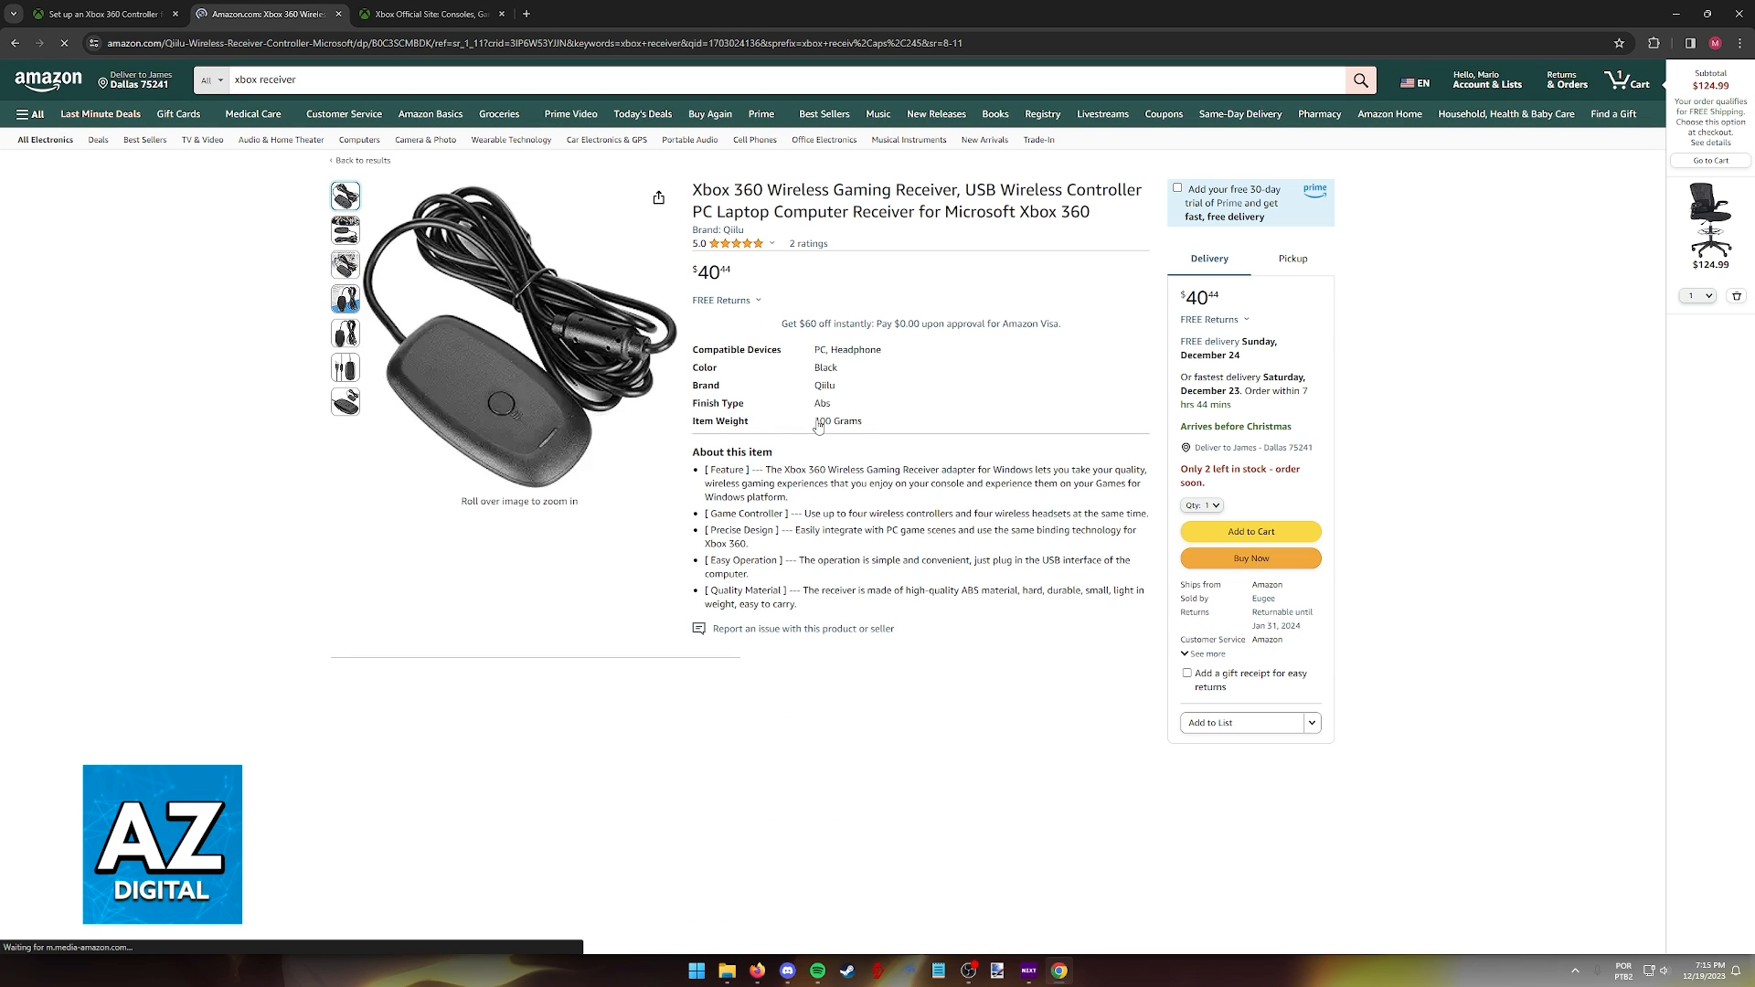
pyautogui.scroll(-3)
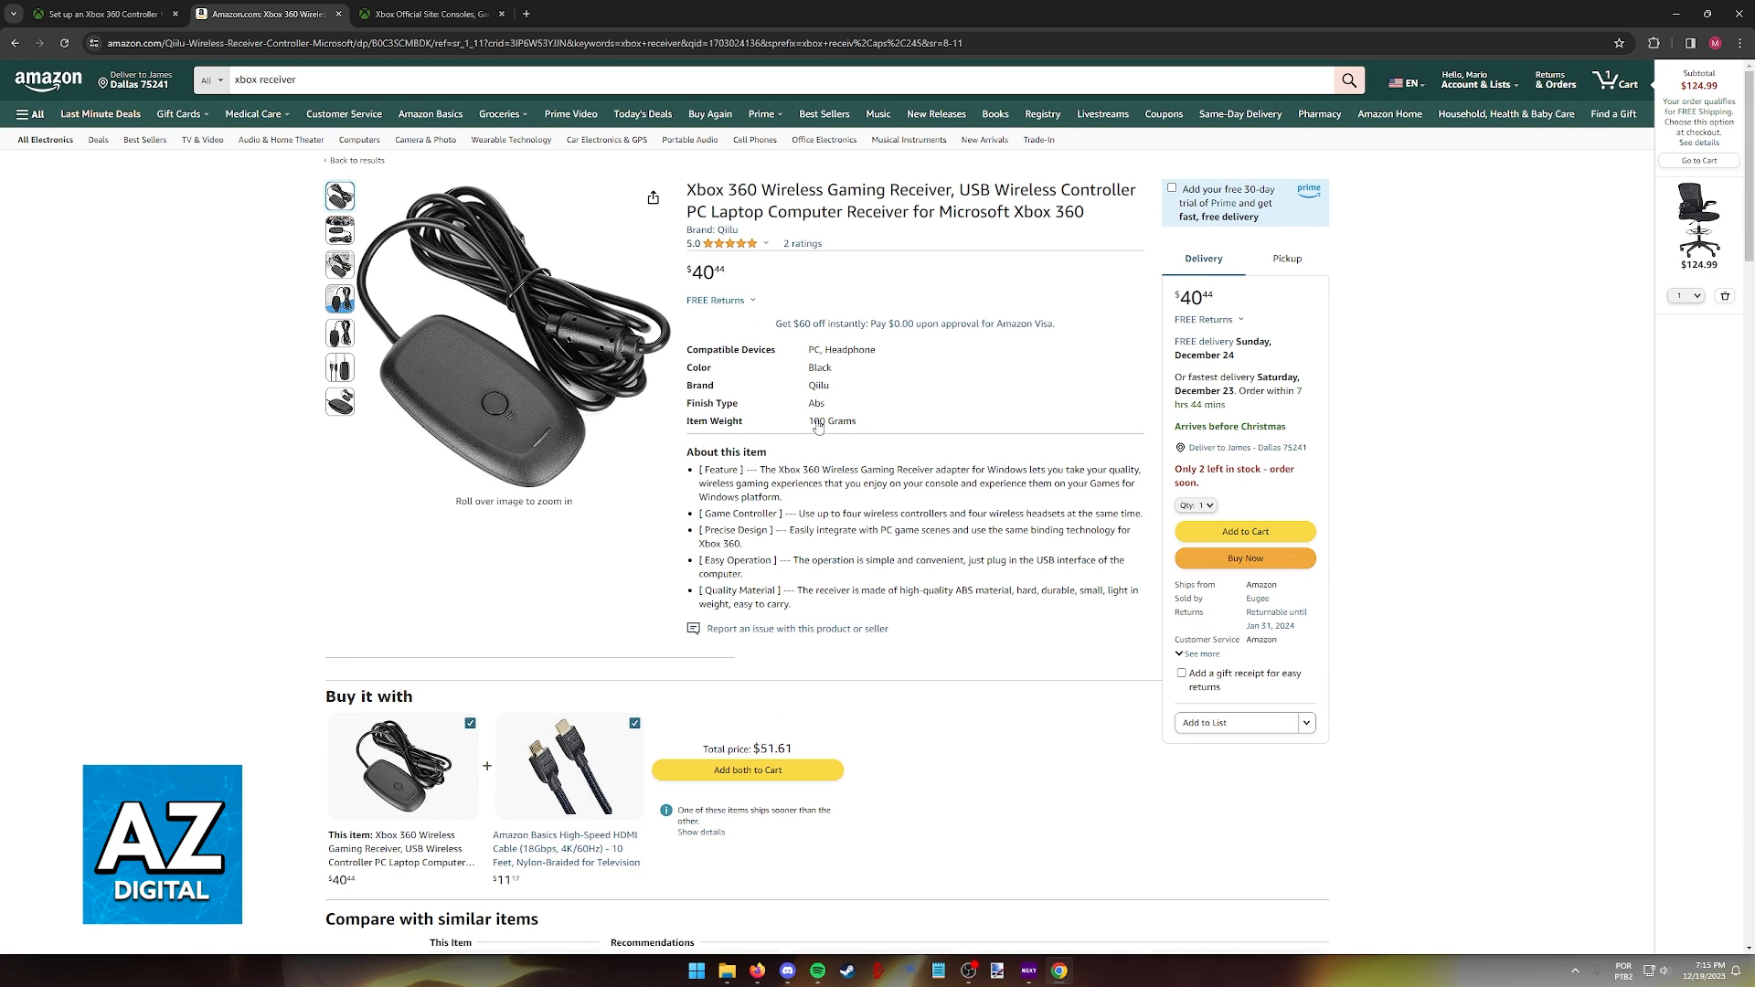